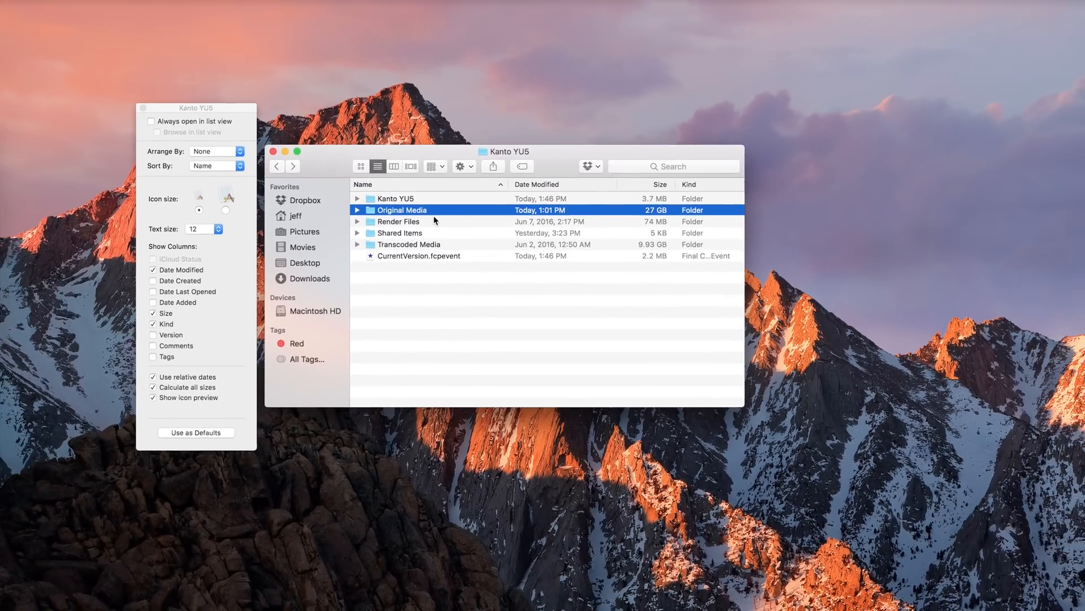
# Show the Kanto YU5 folder's contents as icons
pyautogui.click(372, 174)
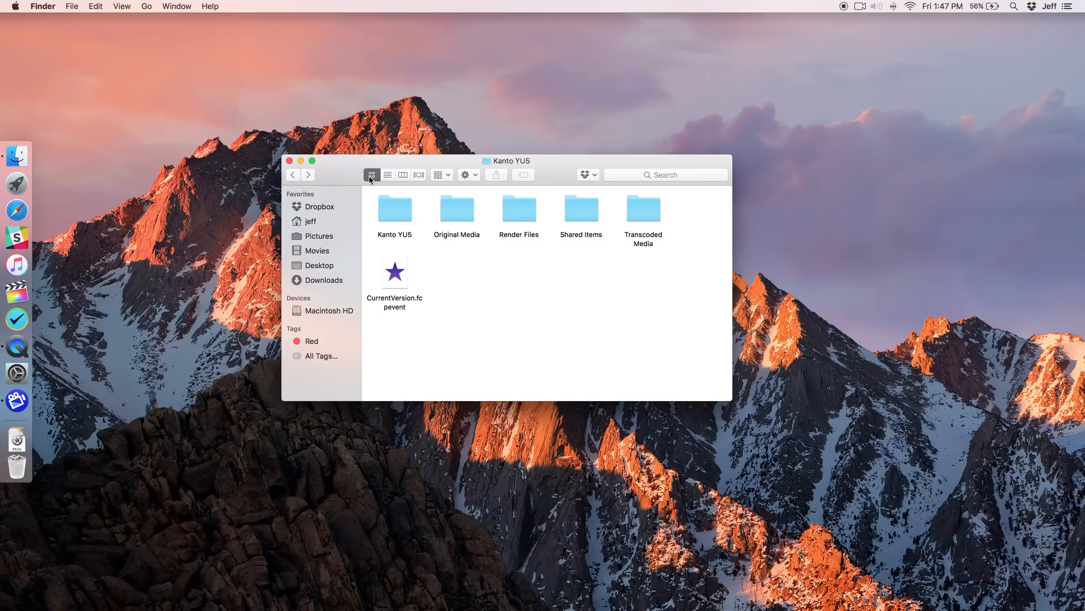
pyautogui.moveTo(378, 185)
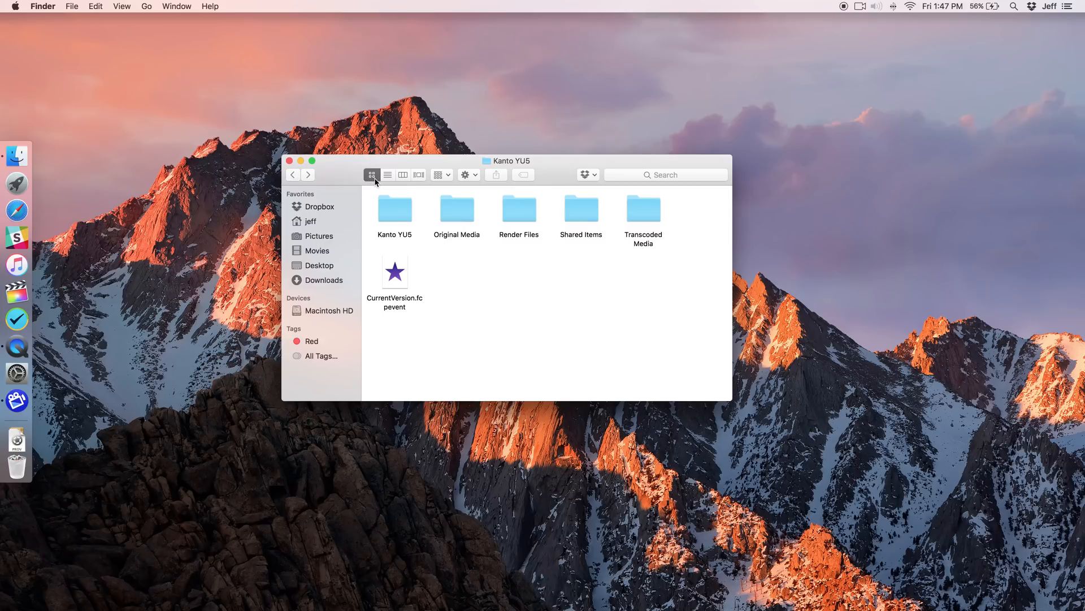
# Cycle Kanto YU5 through list, column and cover flow layouts, ending back in list view
pyautogui.click(387, 174)
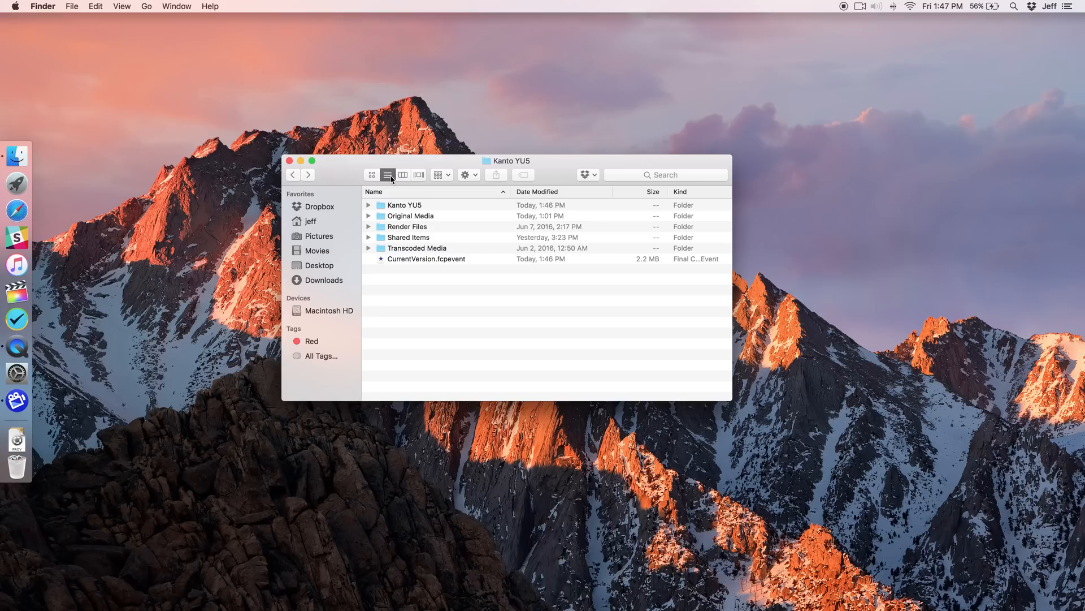
pyautogui.click(402, 174)
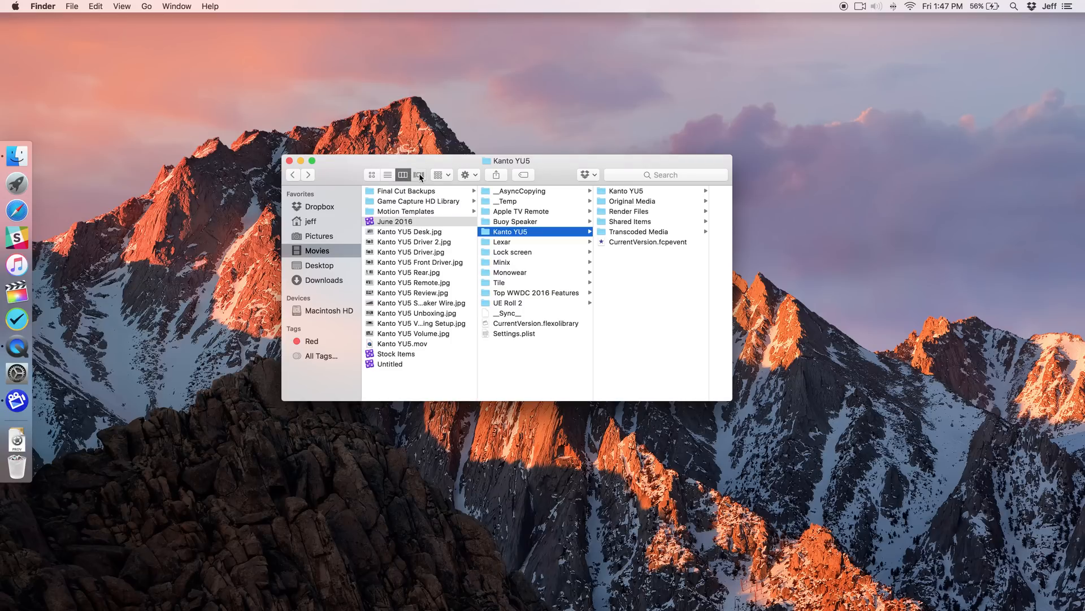
pyautogui.click(418, 174)
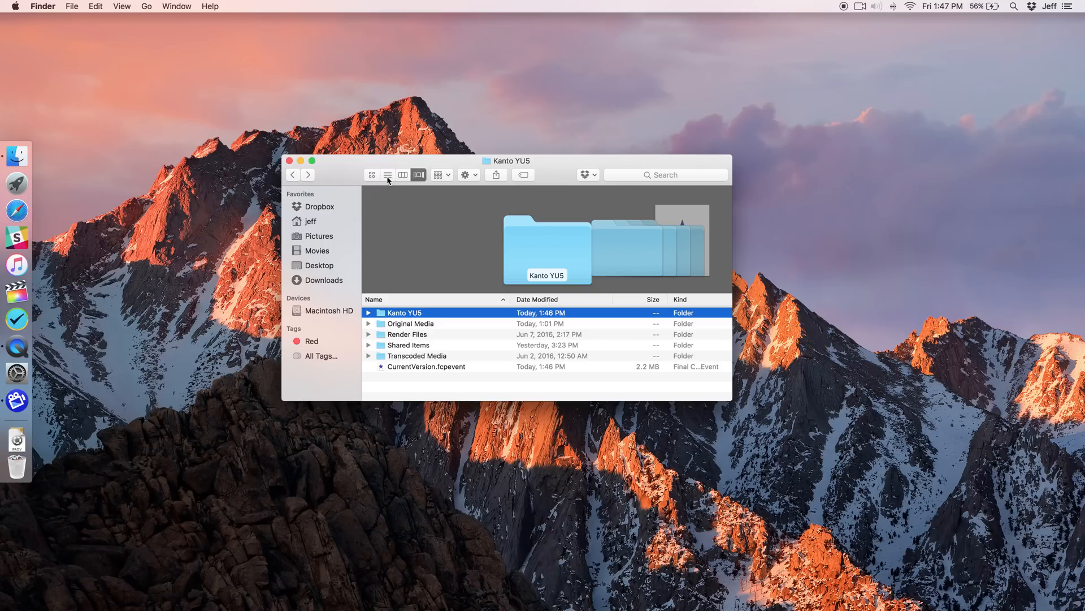
pyautogui.click(388, 174)
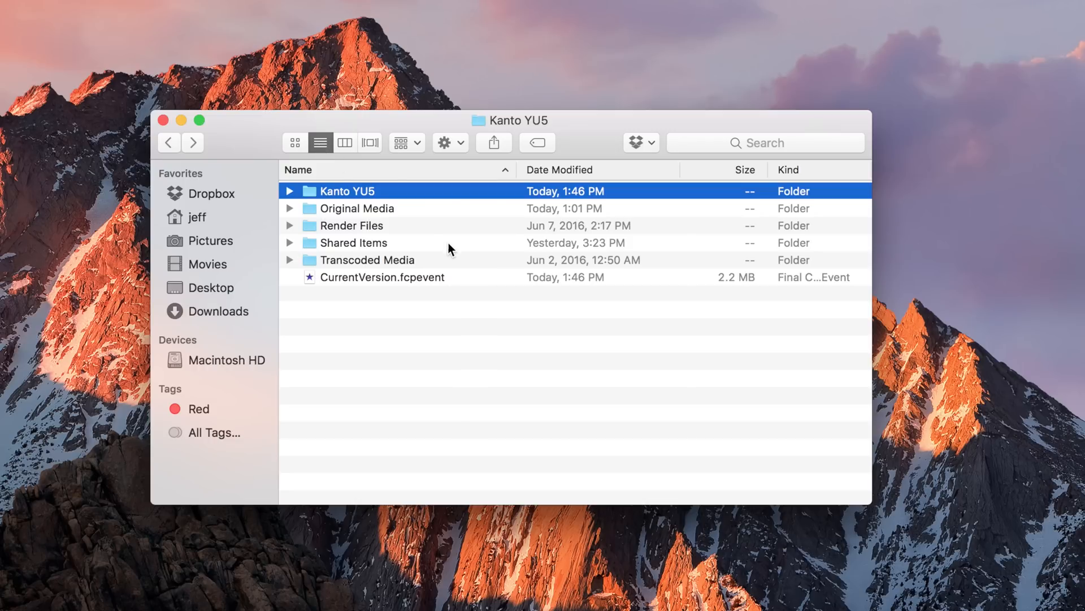
pyautogui.moveTo(564, 298)
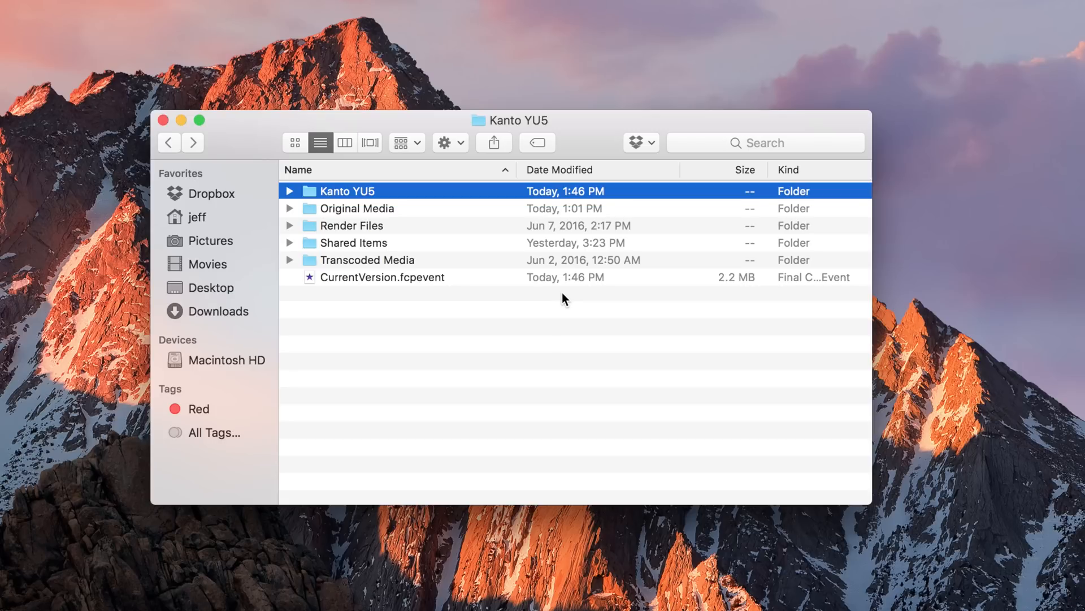
pyautogui.moveTo(585, 175)
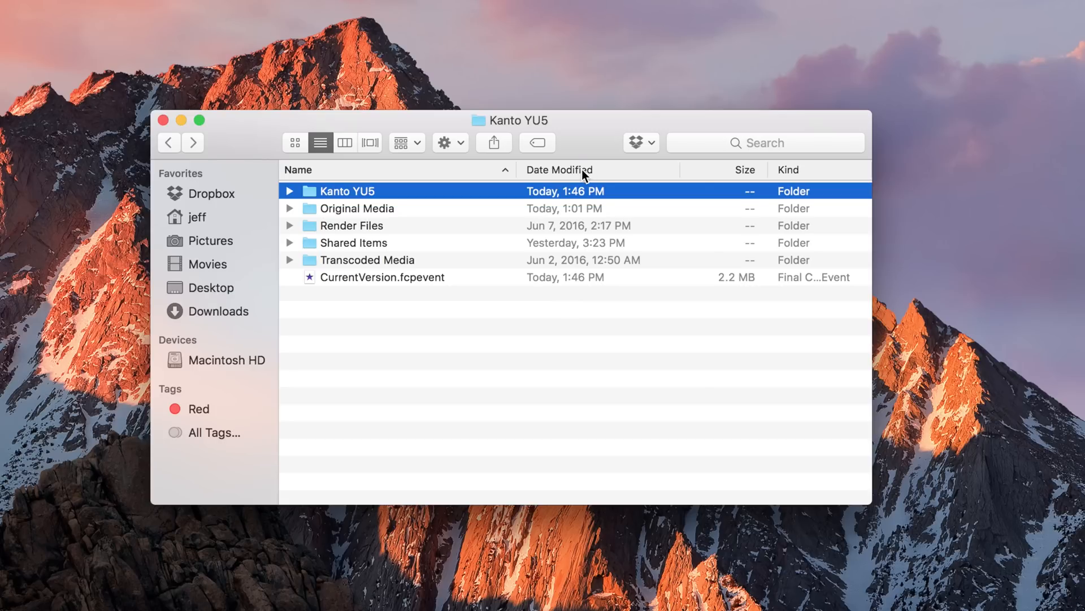
pyautogui.rightClick(558, 169)
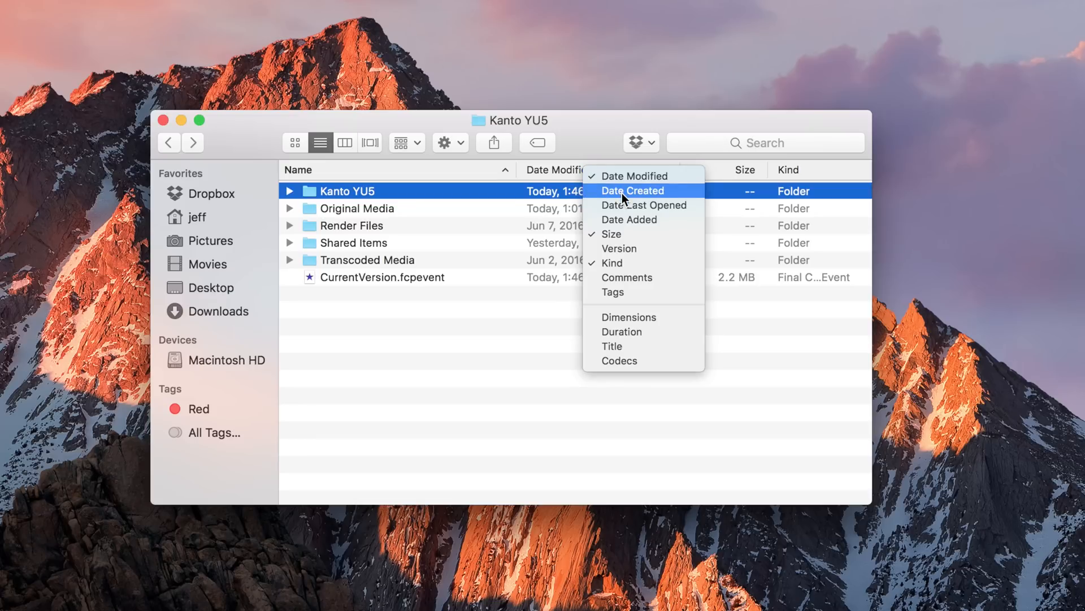
pyautogui.moveTo(562, 329)
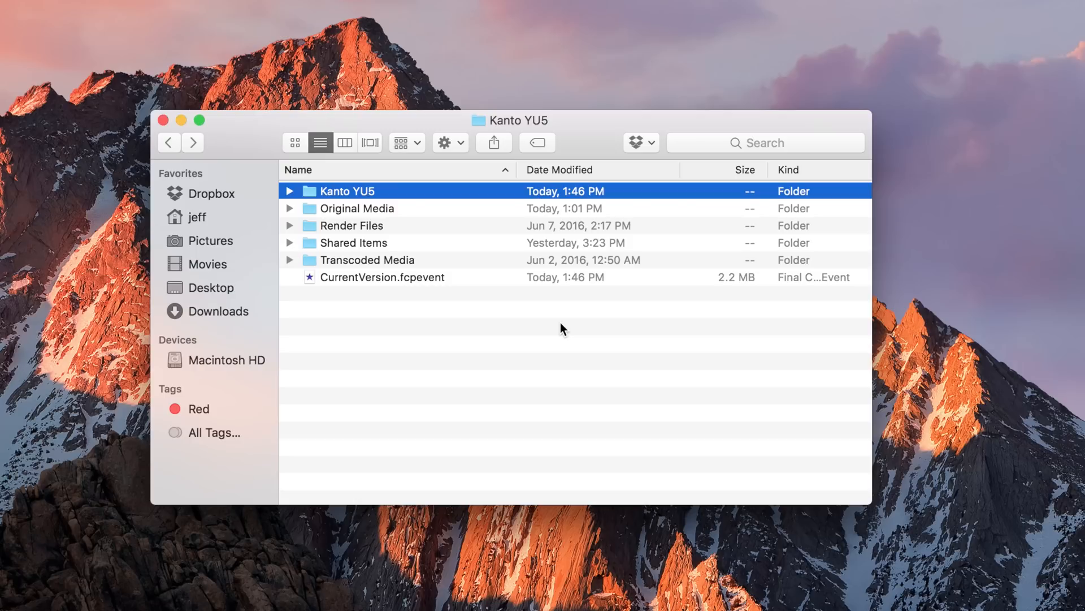
pyautogui.moveTo(591, 323)
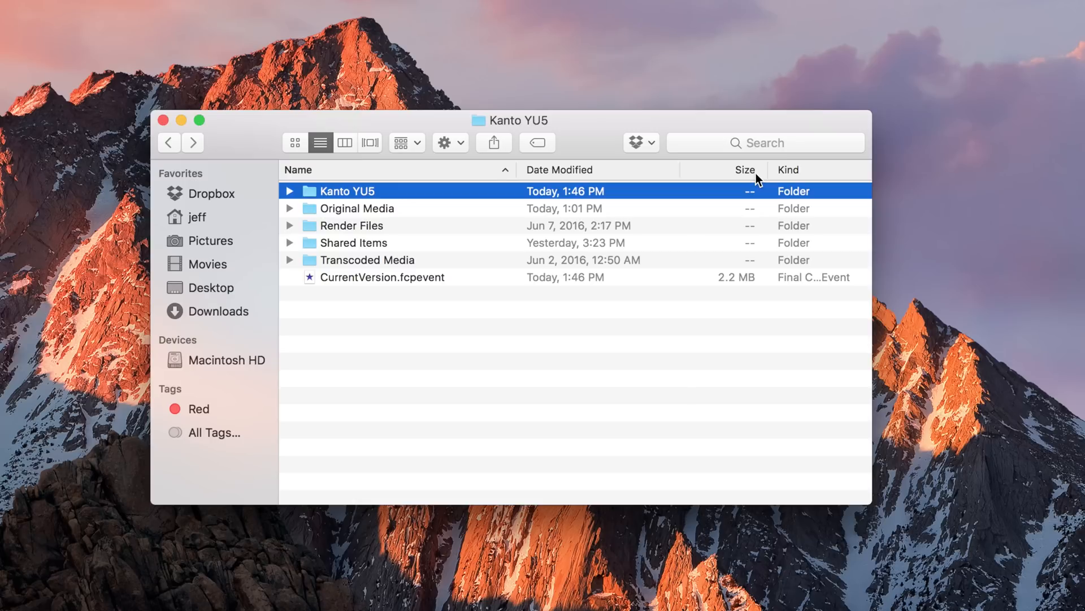
pyautogui.moveTo(734, 270)
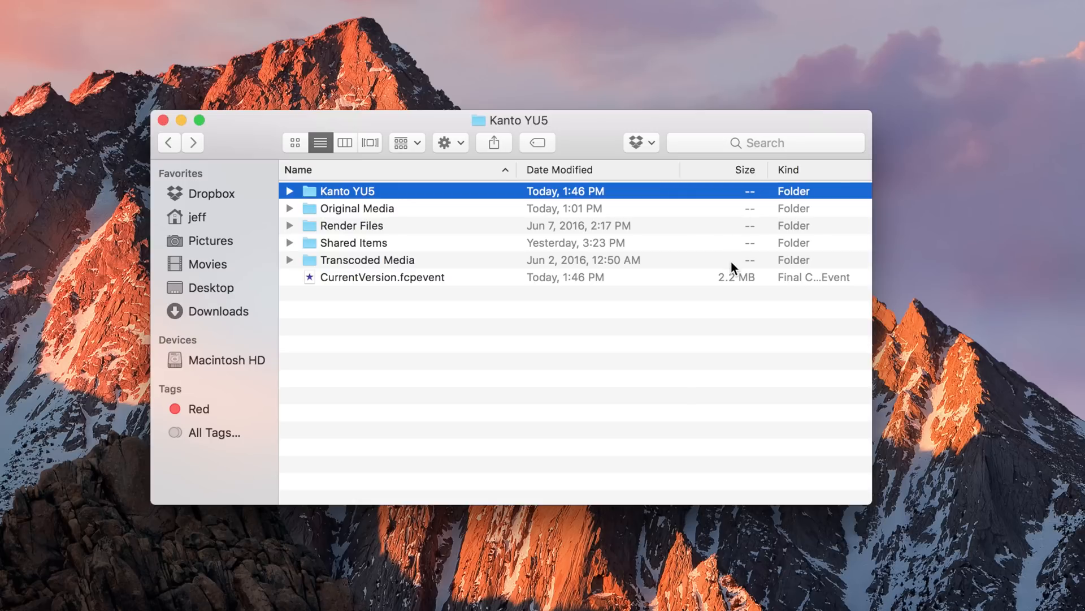
pyautogui.moveTo(734, 283)
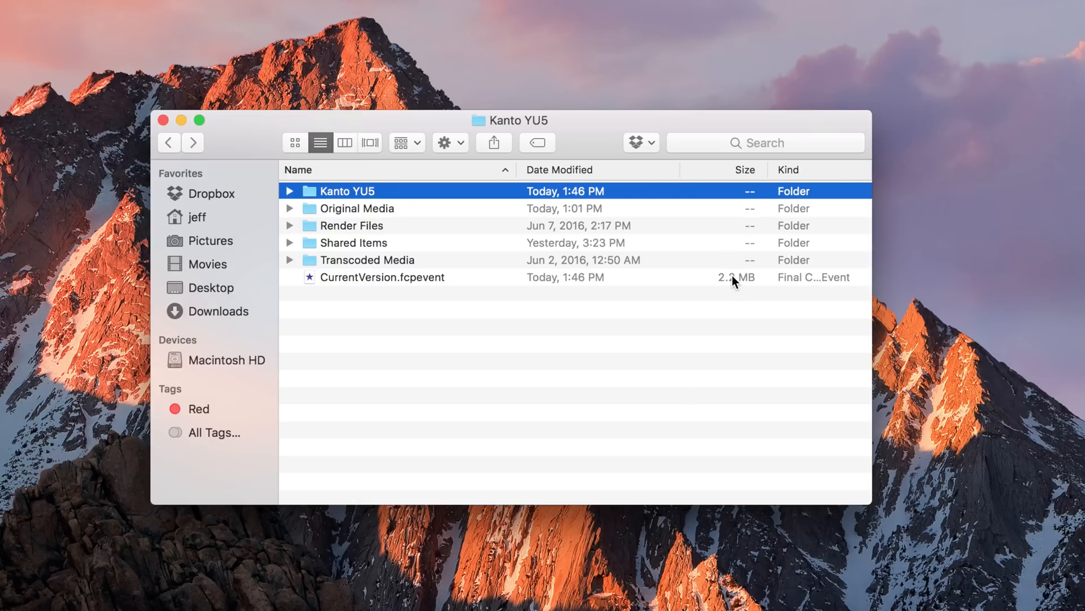
pyautogui.click(383, 277)
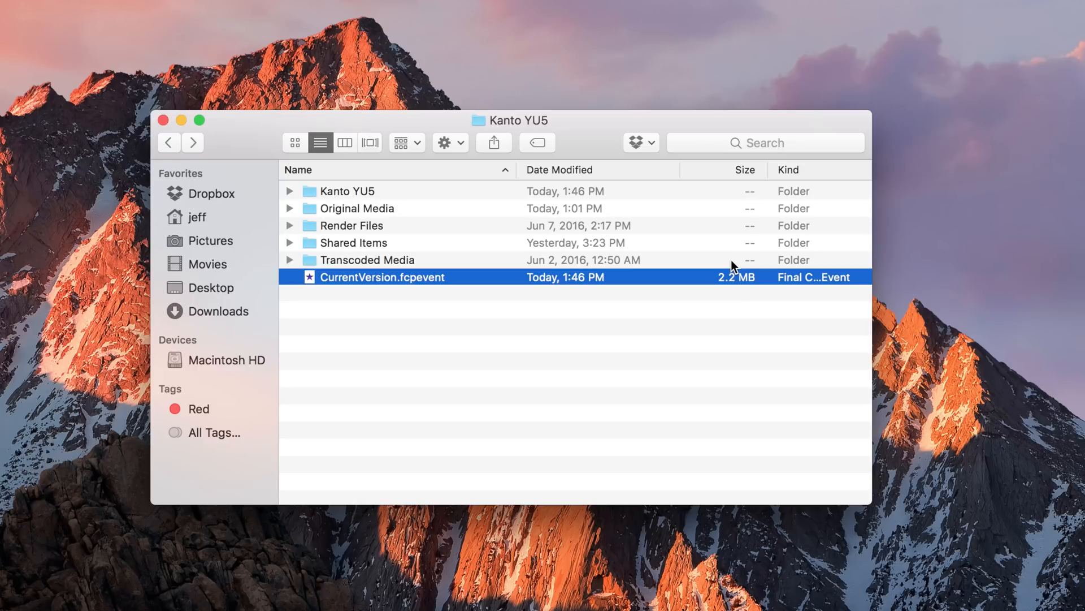
pyautogui.click(367, 260)
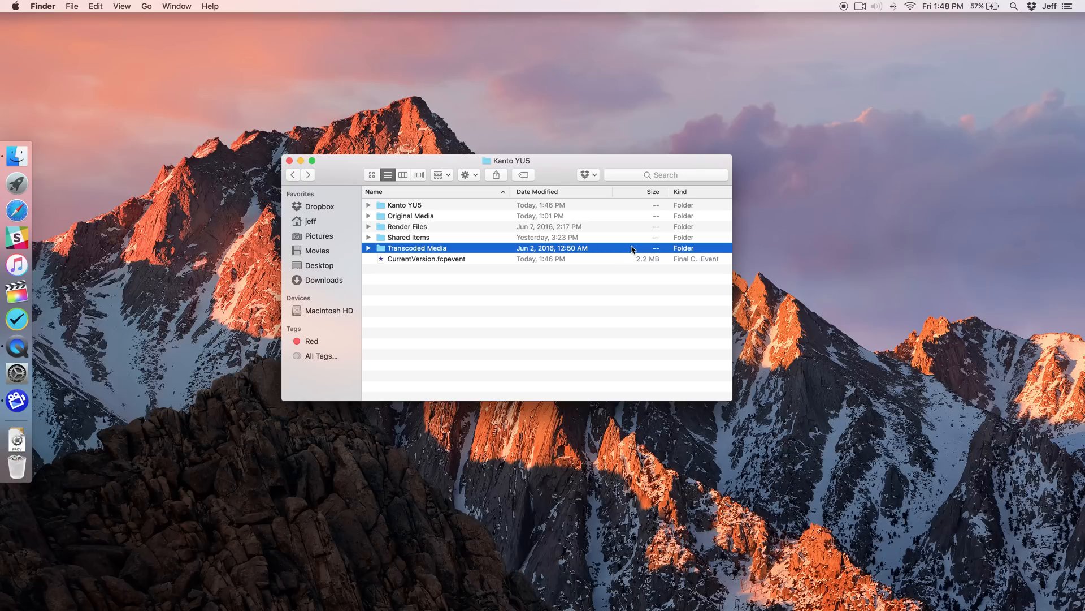
pyautogui.moveTo(78, 5)
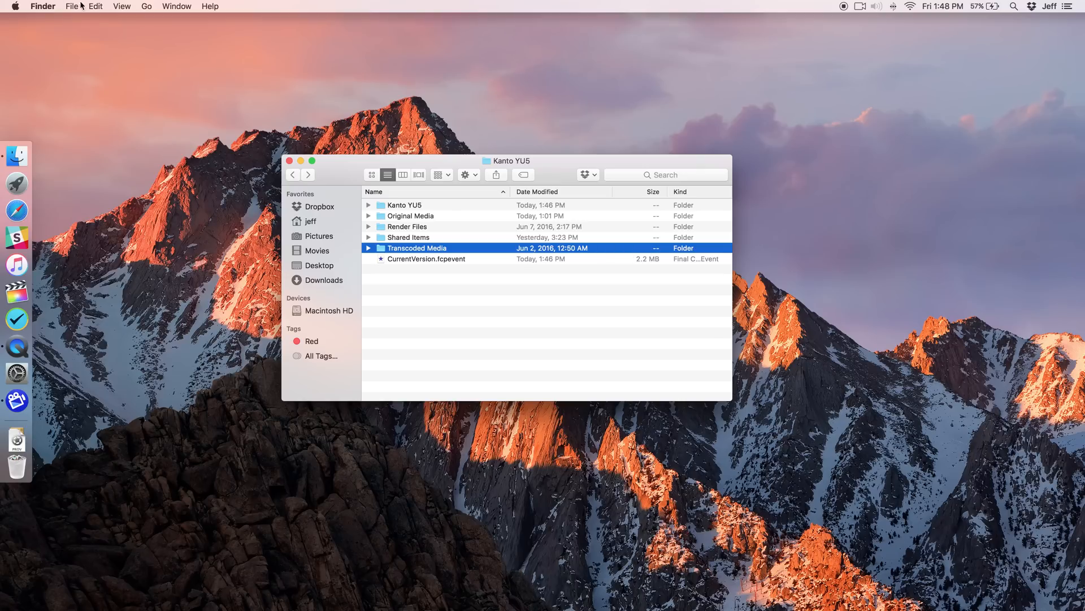
# Enable Calculate all sizes in View Options so every folder's Size column fills in
pyautogui.click(121, 7)
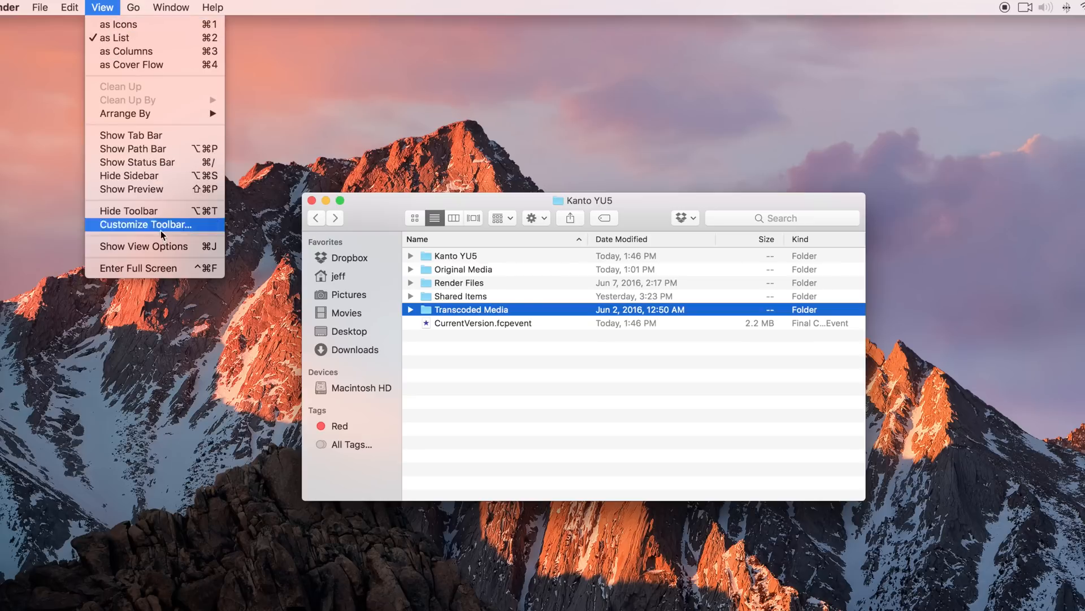
pyautogui.click(144, 245)
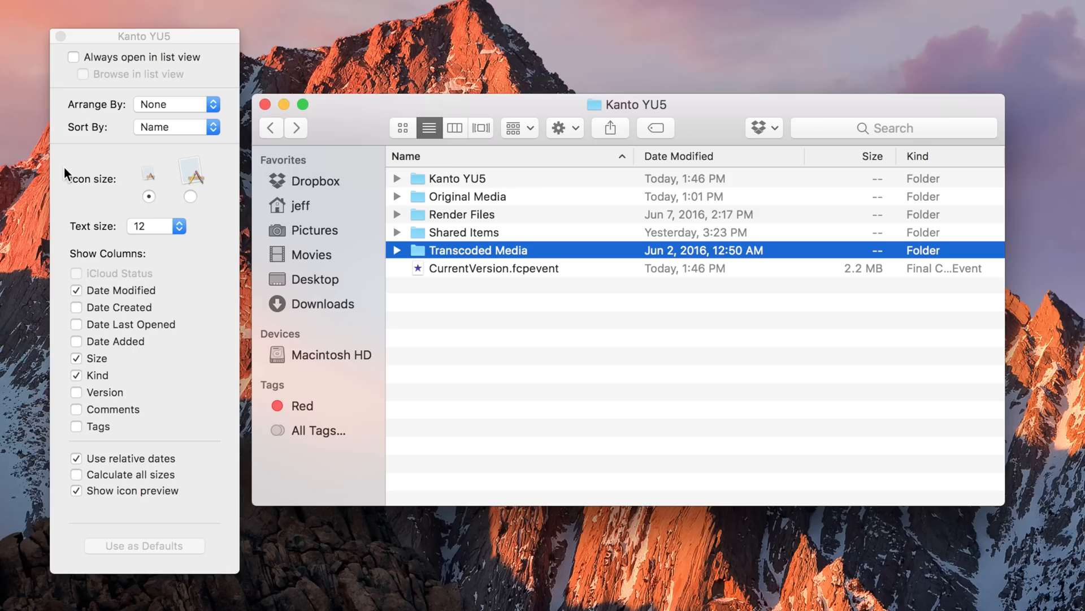
pyautogui.moveTo(160, 480)
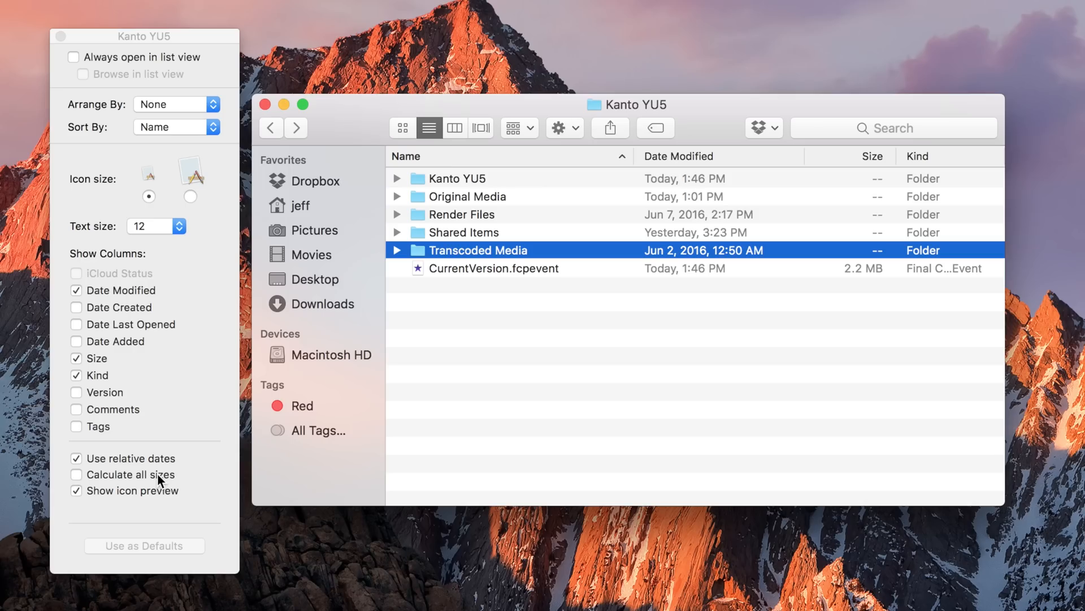
pyautogui.click(75, 474)
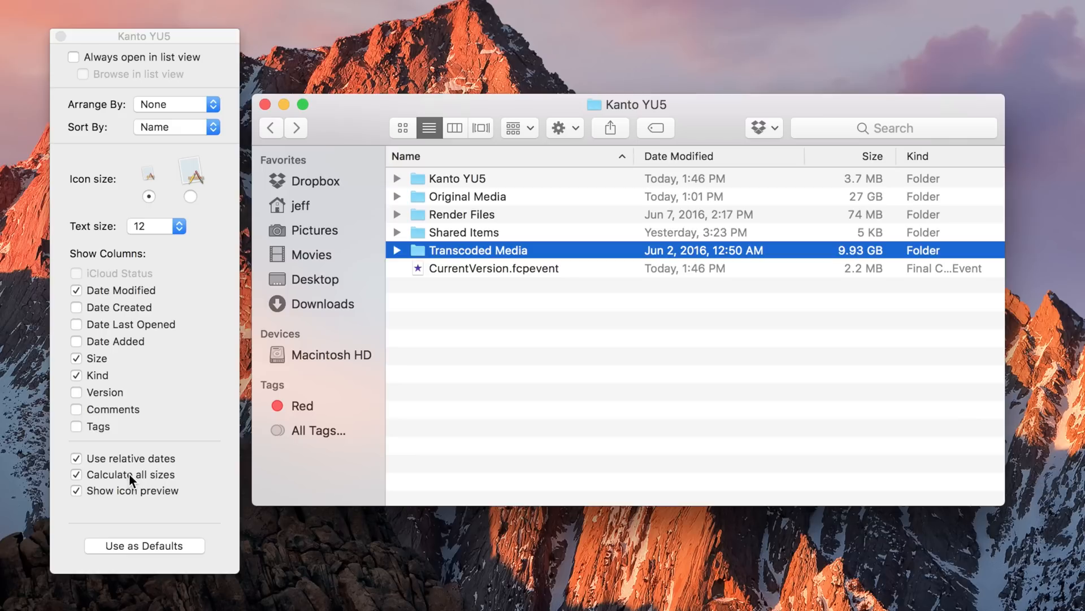
pyautogui.moveTo(930, 248)
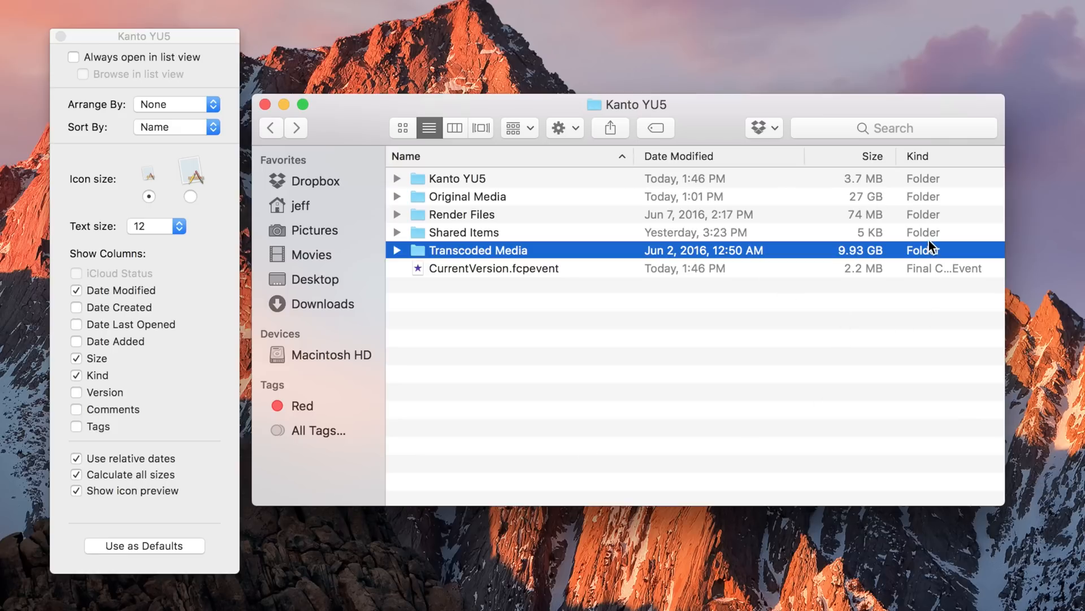
pyautogui.moveTo(891, 271)
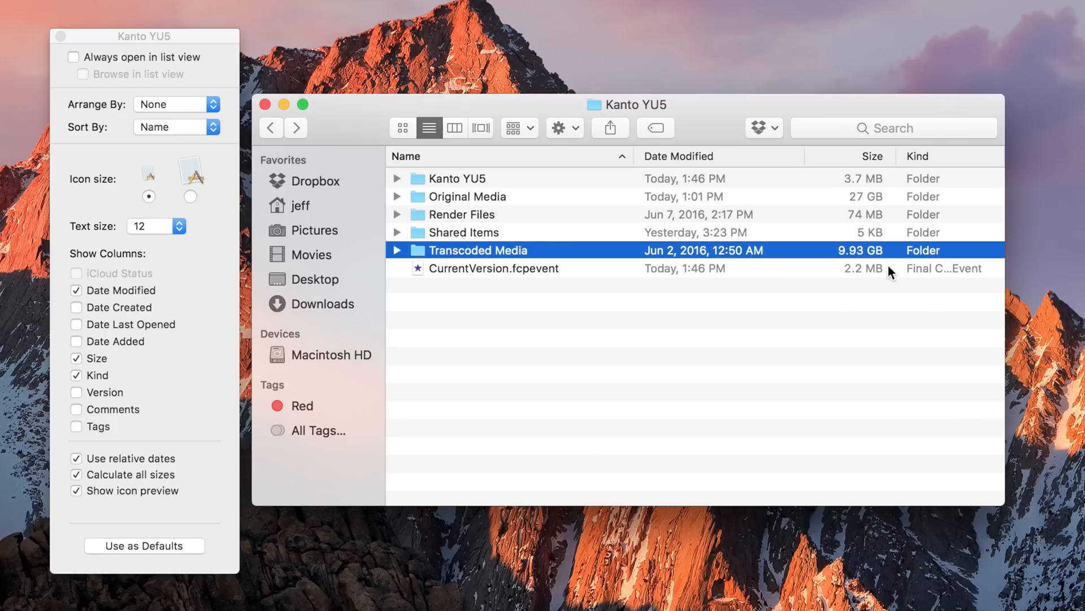
pyautogui.click(494, 268)
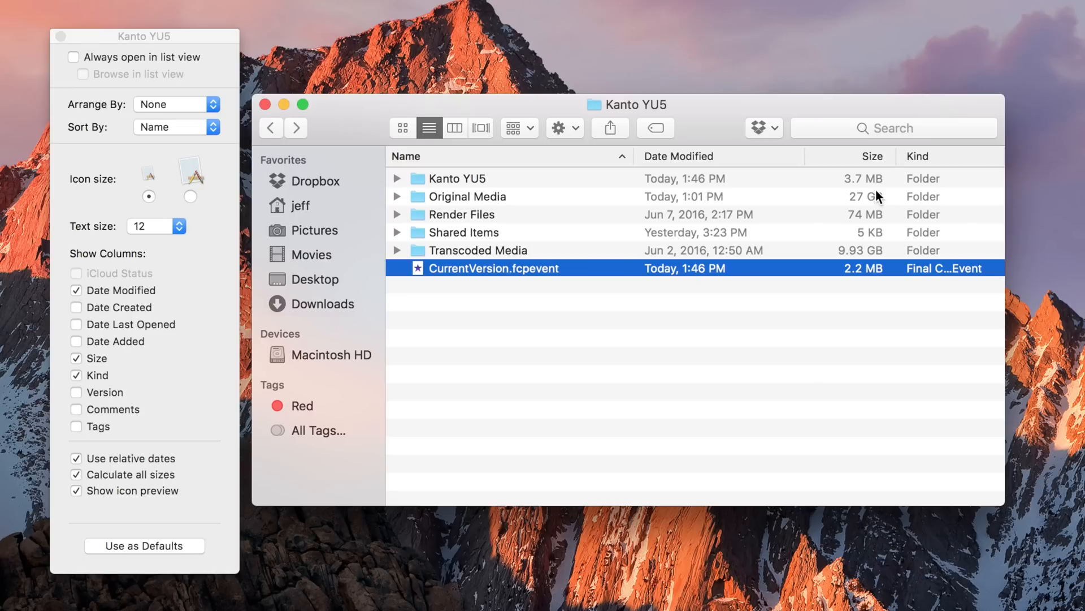
pyautogui.click(467, 196)
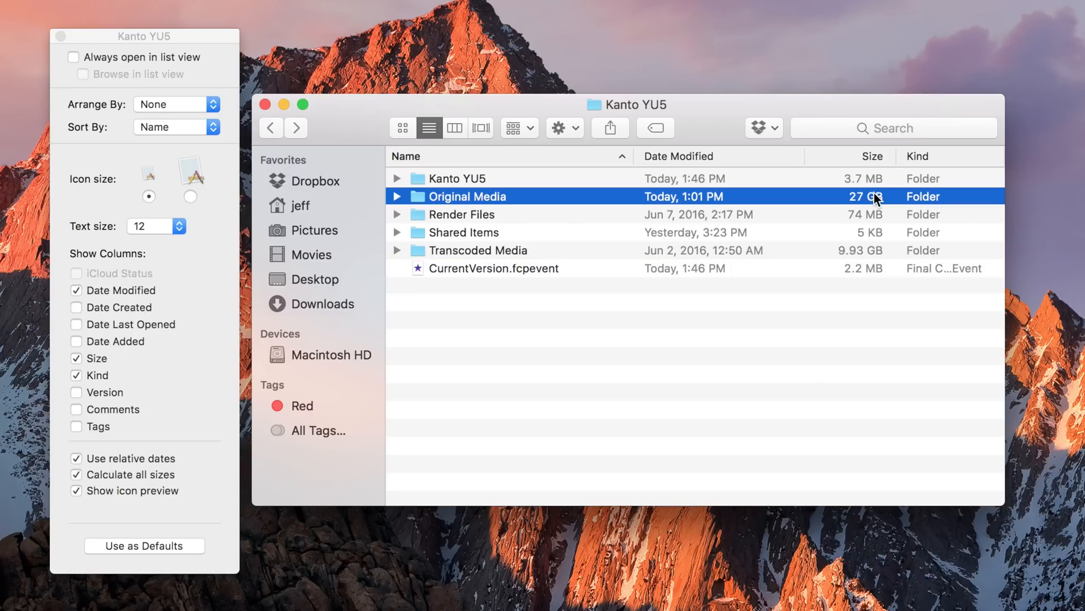
pyautogui.moveTo(877, 218)
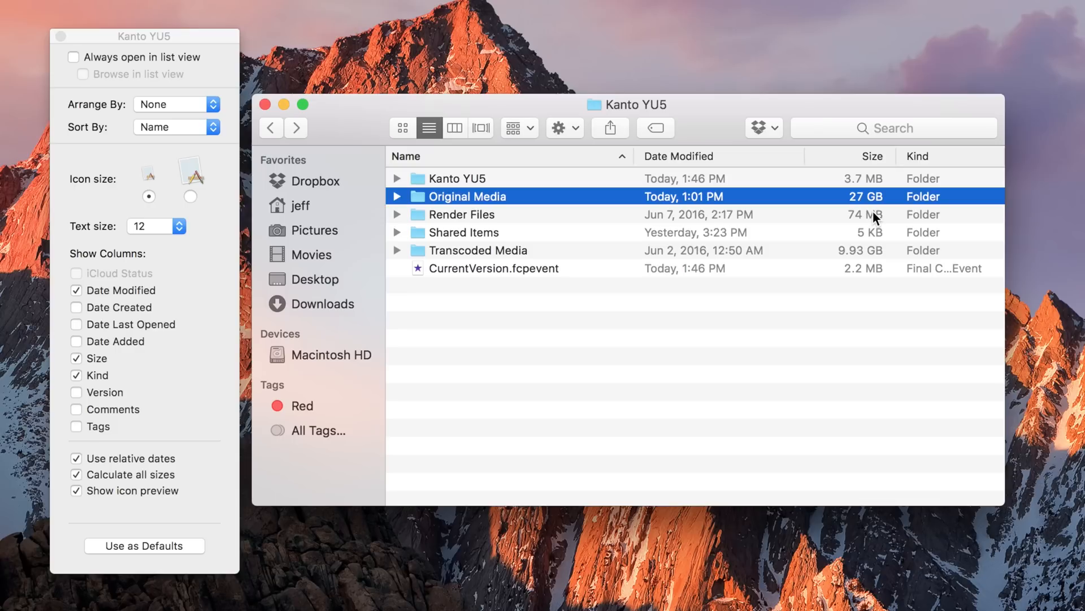
pyautogui.moveTo(521, 212)
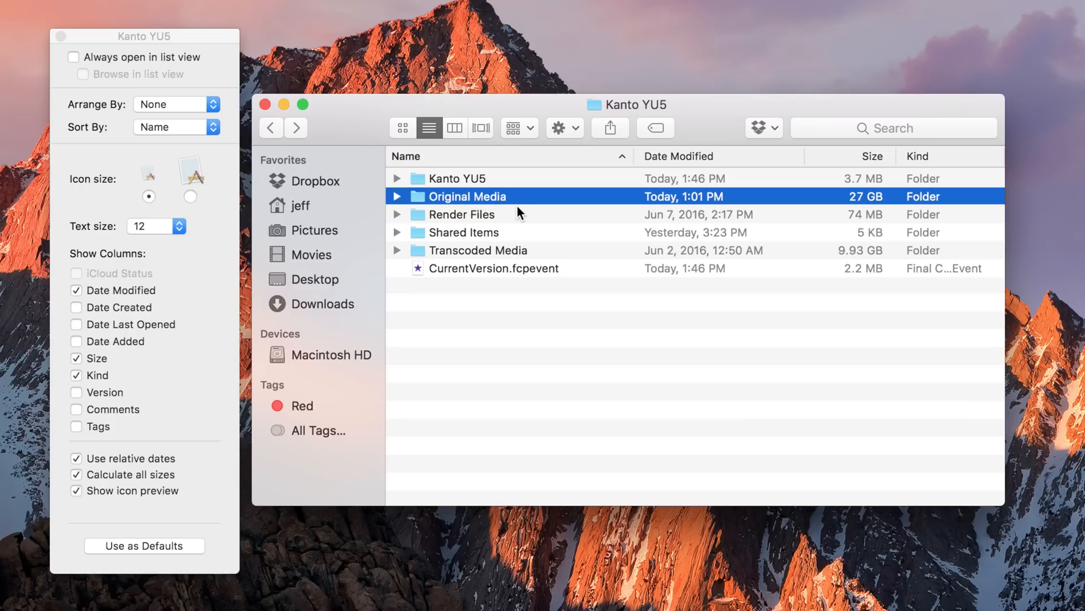
pyautogui.moveTo(894, 199)
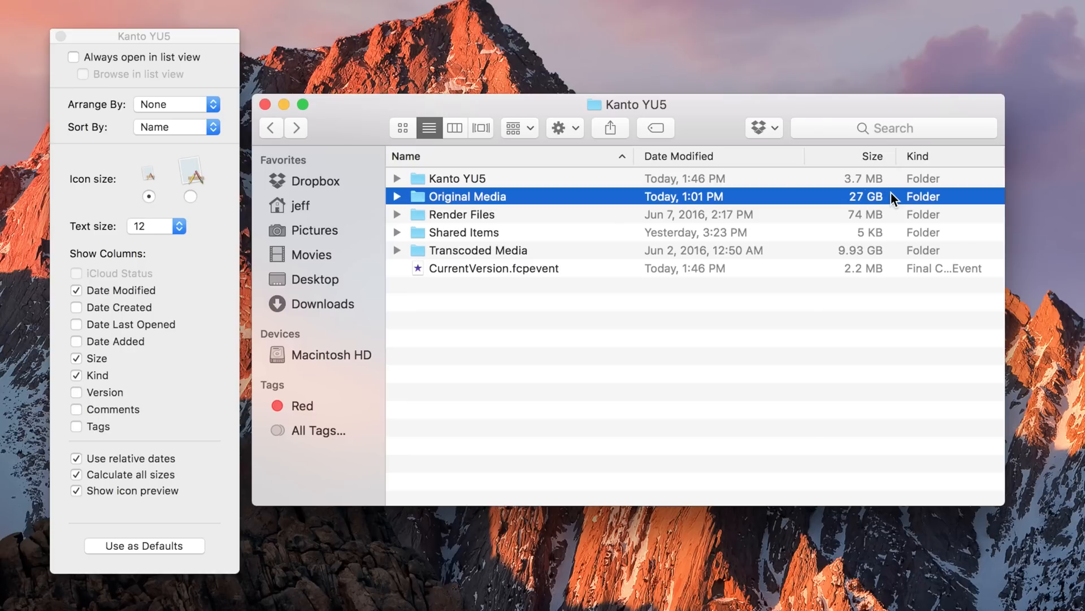
pyautogui.moveTo(183, 59)
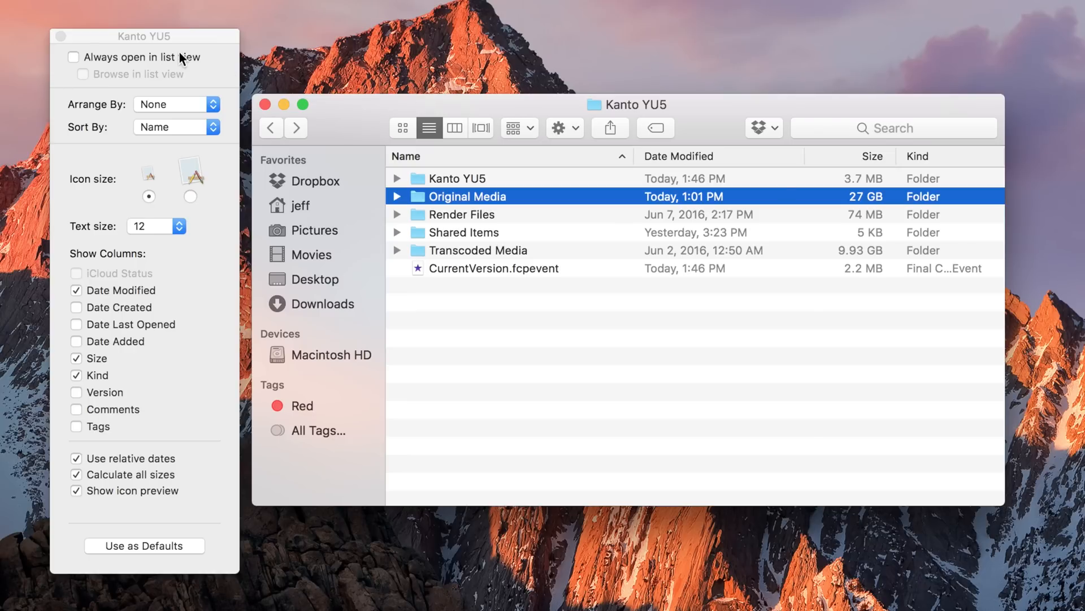
pyautogui.moveTo(478, 112)
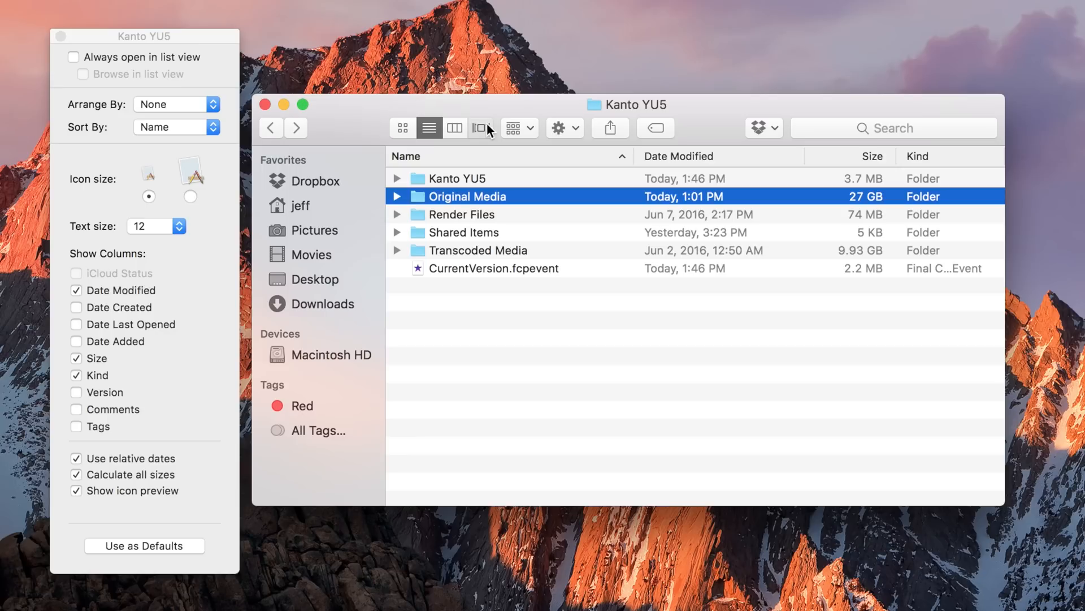
# Switch Kanto YU5 to cover flow with the calculated folder sizes still listed below
pyautogui.click(482, 128)
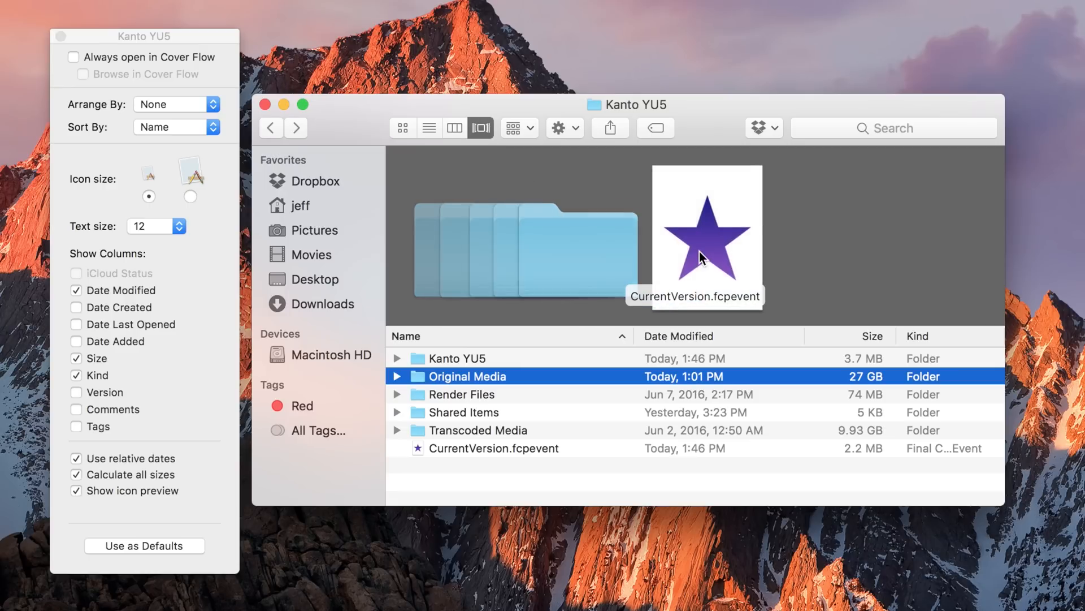
pyautogui.click(456, 358)
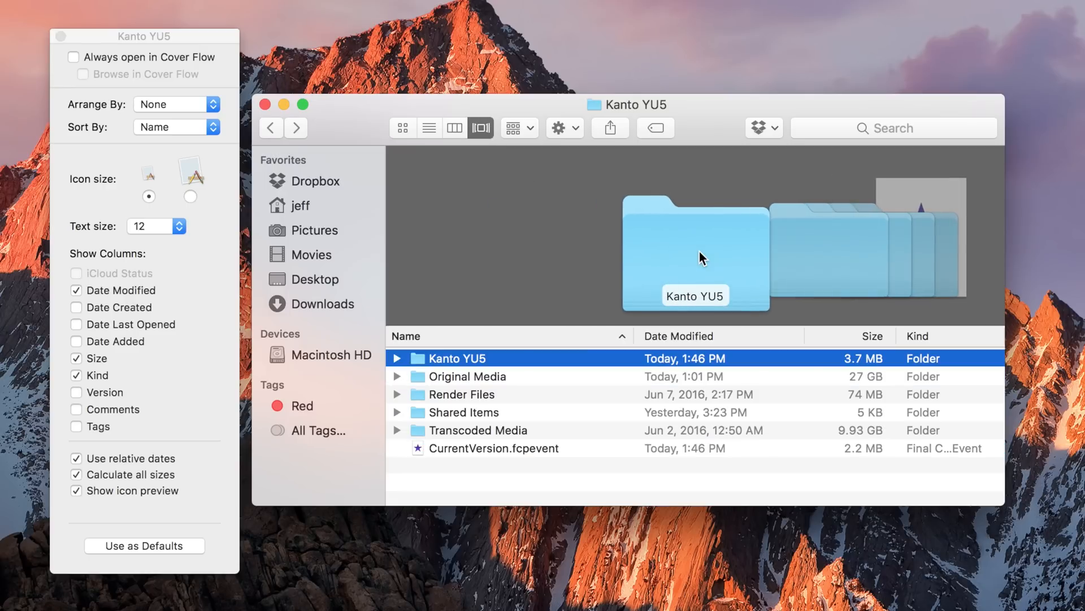
pyautogui.moveTo(838, 388)
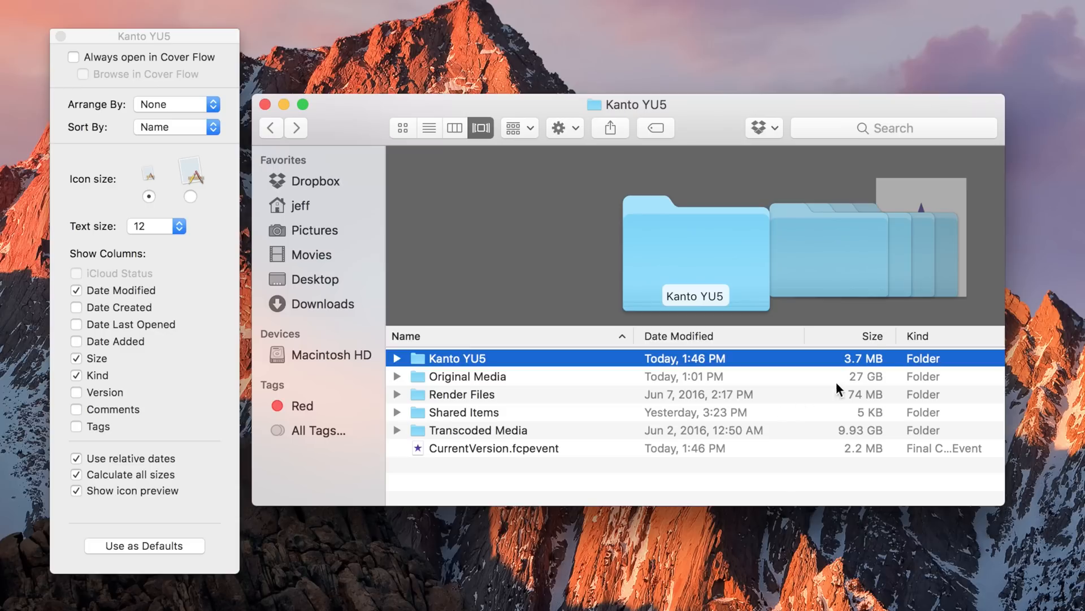
pyautogui.moveTo(824, 349)
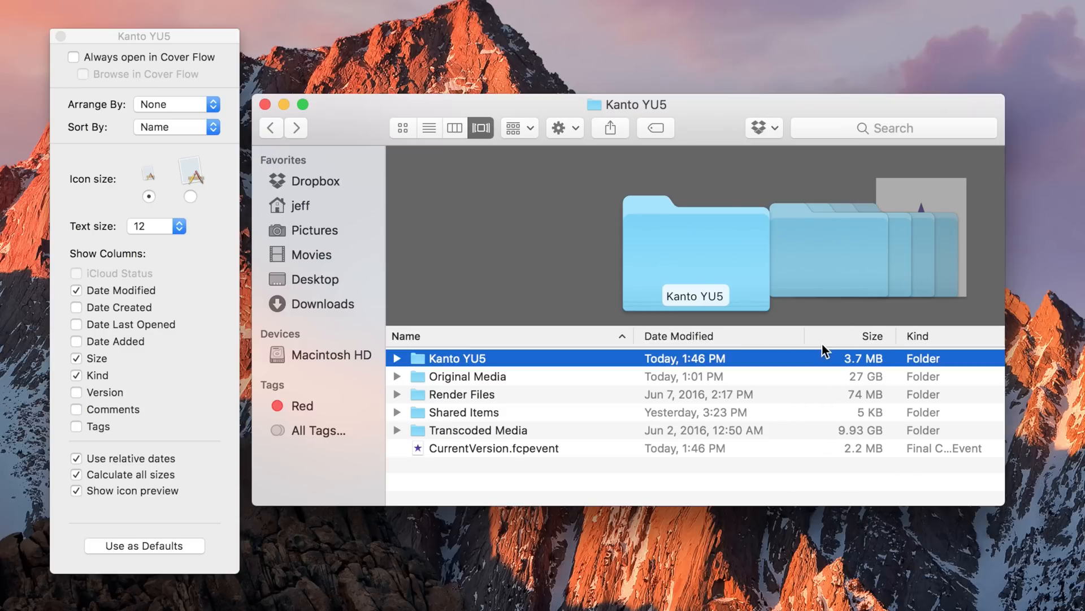
pyautogui.moveTo(838, 434)
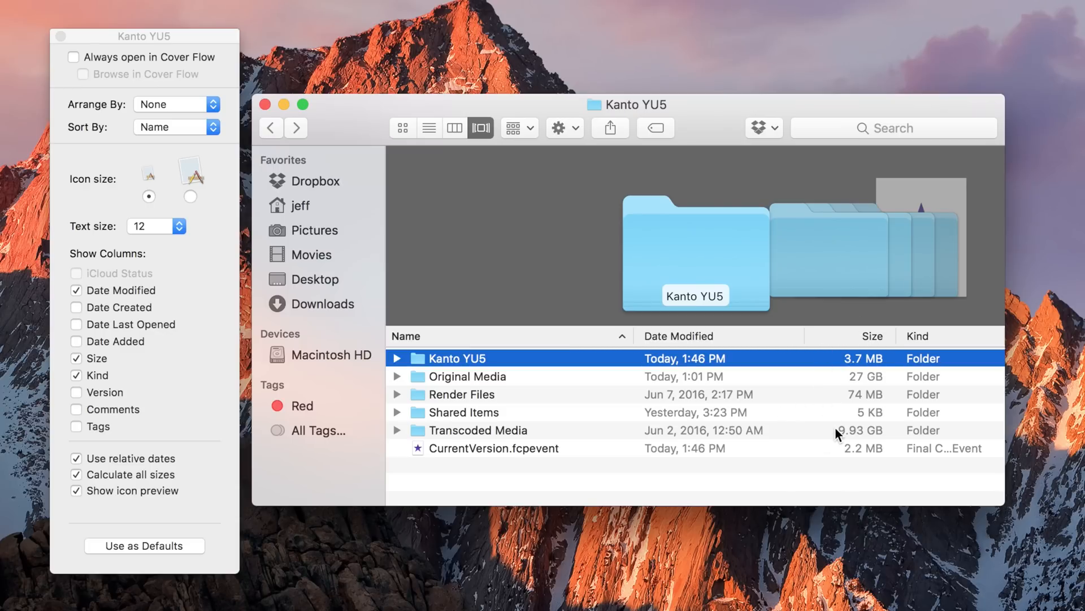
pyautogui.moveTo(587, 366)
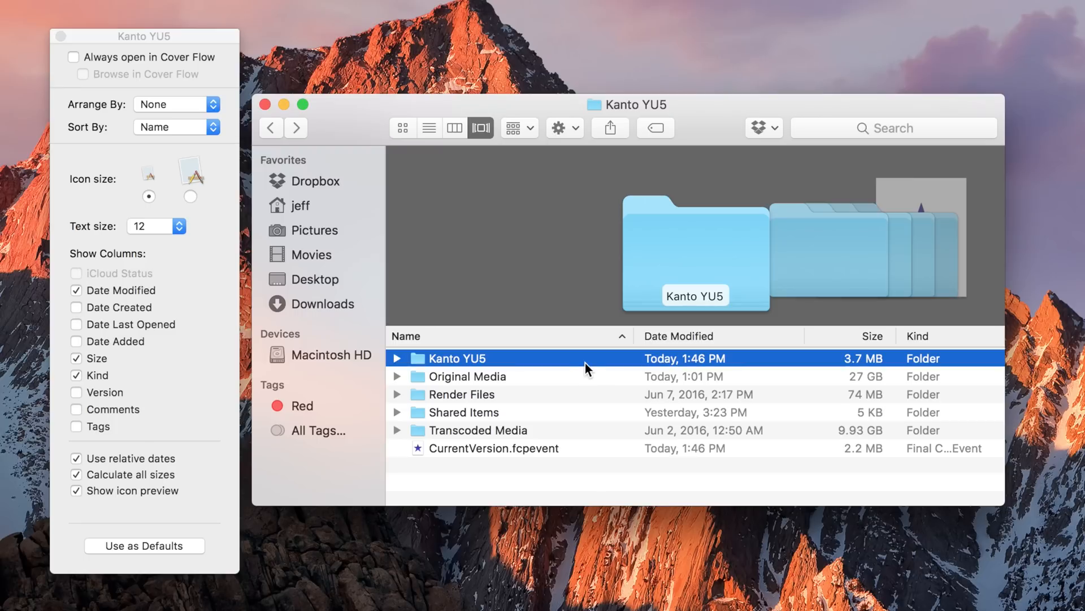
pyautogui.moveTo(590, 365)
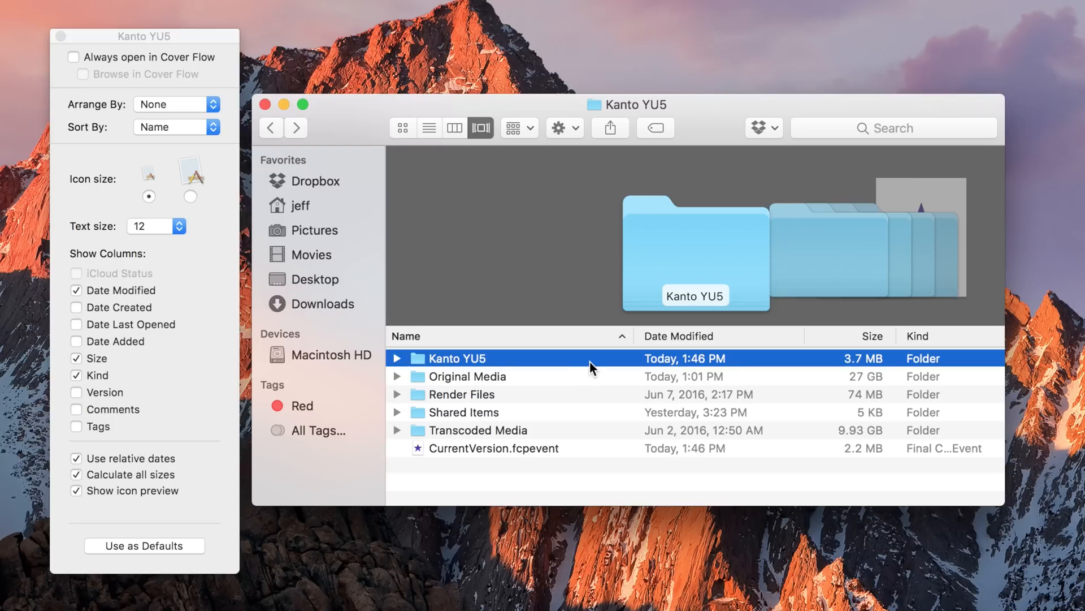
pyautogui.moveTo(56, 36)
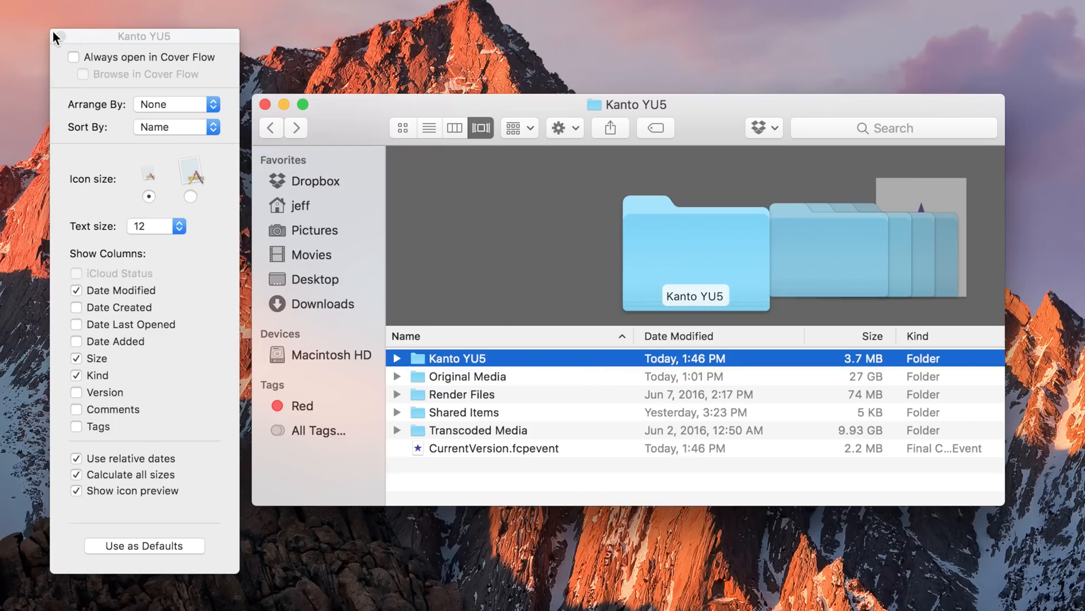